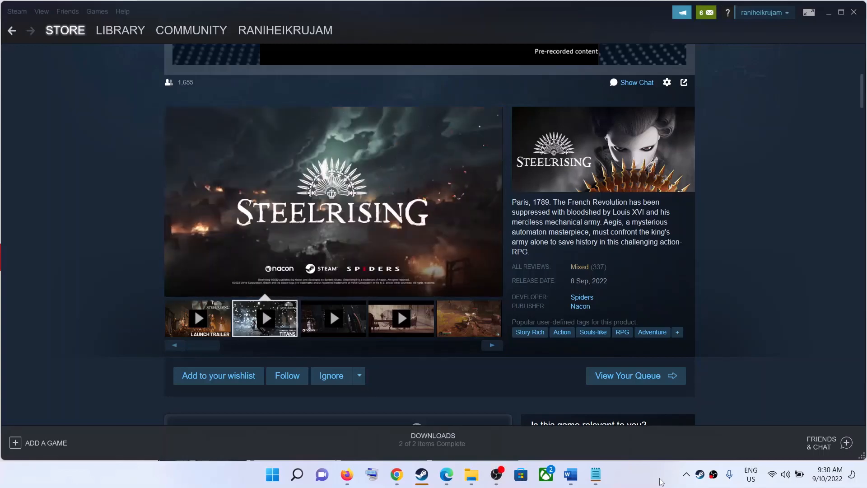
{"action": "mouse_move", "coordinate": [704, 316]}
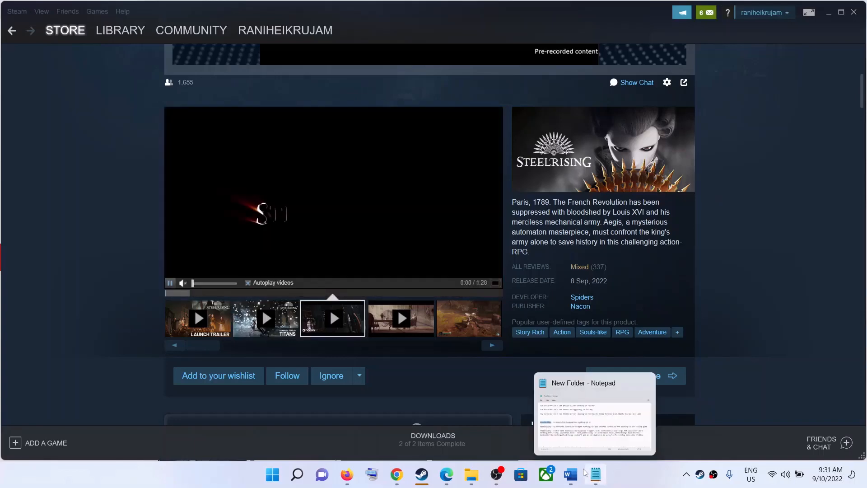
Read the controller troubleshooting notes, highlighting the passages about controller power and additional controllers.
{"action": "left_click", "coordinate": [569, 475]}
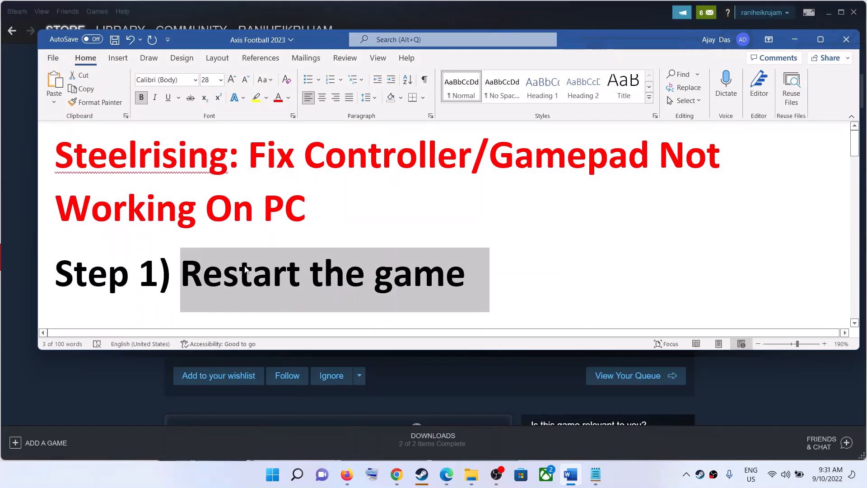
{"action": "scroll", "scroll_direction": "down", "scroll_amount": 3}
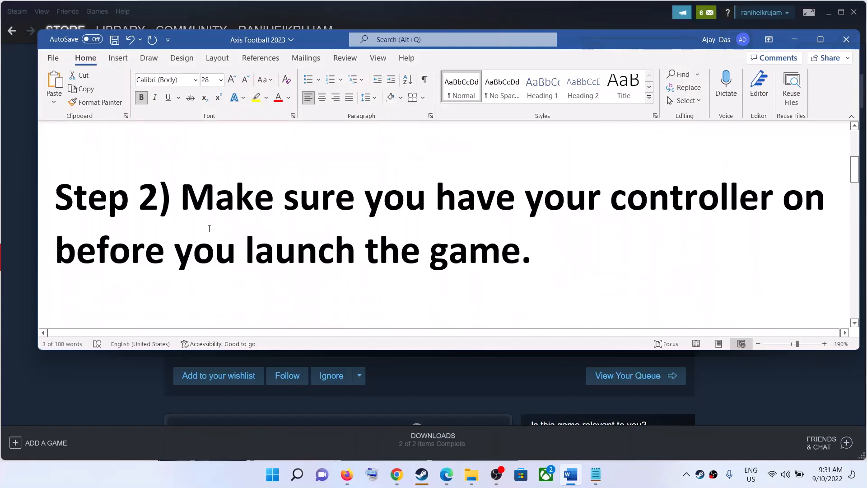
{"action": "left_click_drag", "start_coordinate": [180, 196], "coordinate": [780, 196]}
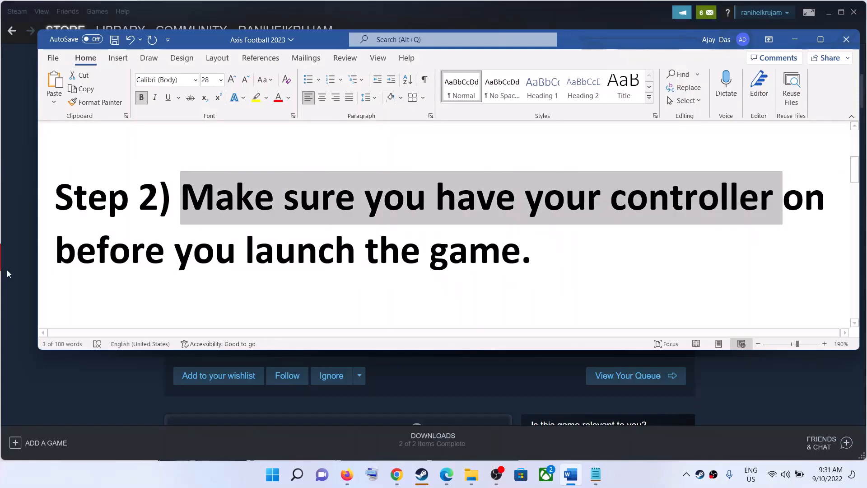
{"action": "scroll", "scroll_direction": "down", "scroll_amount": 3}
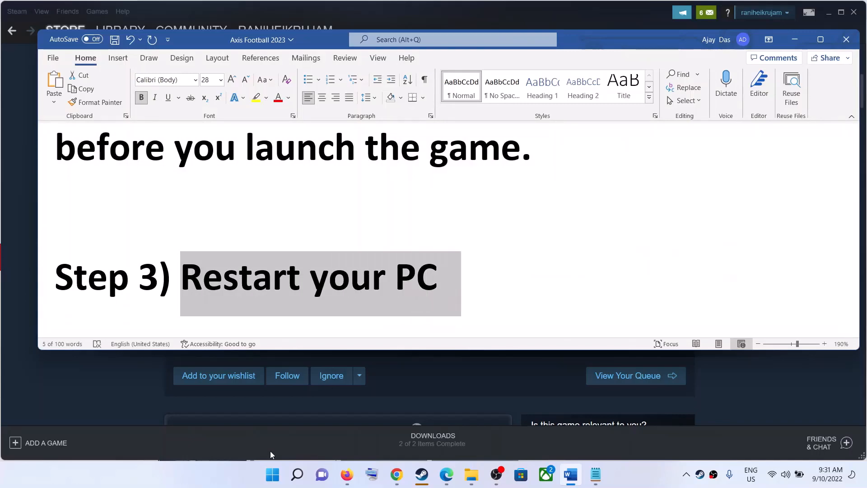
{"action": "left_click", "coordinate": [272, 474]}
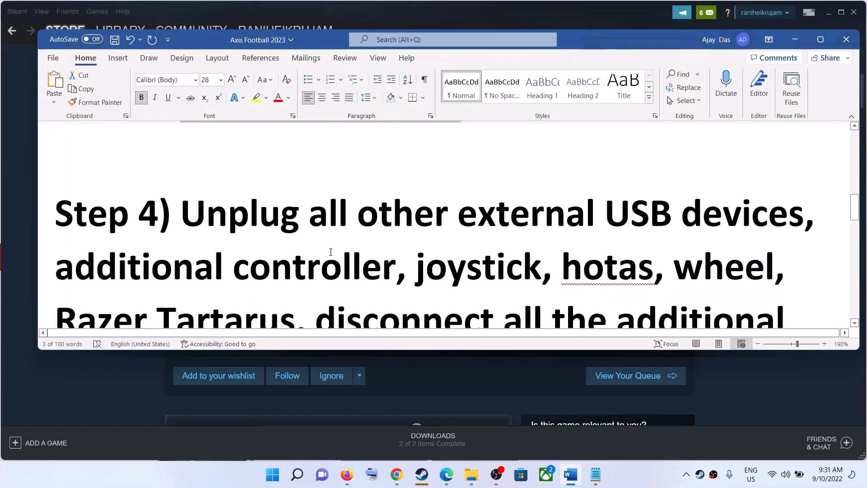
{"action": "left_click_drag", "start_coordinate": [182, 214], "coordinate": [809, 202]}
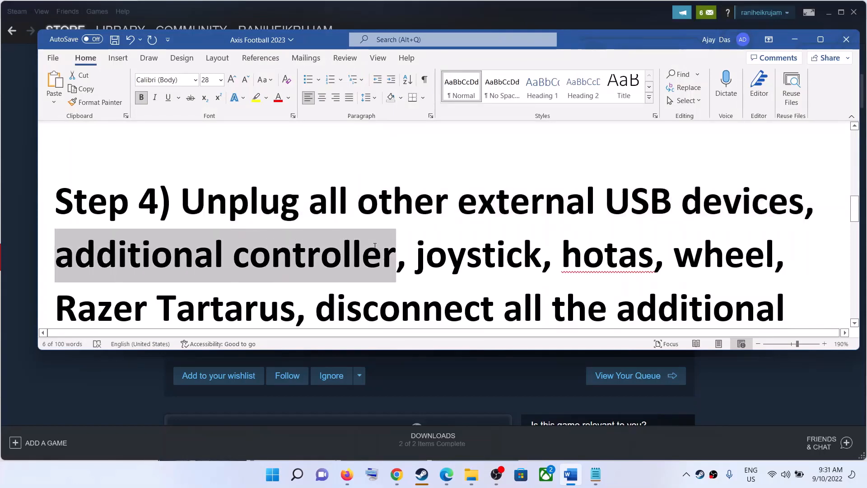
{"action": "scroll", "scroll_direction": "down", "scroll_amount": 3}
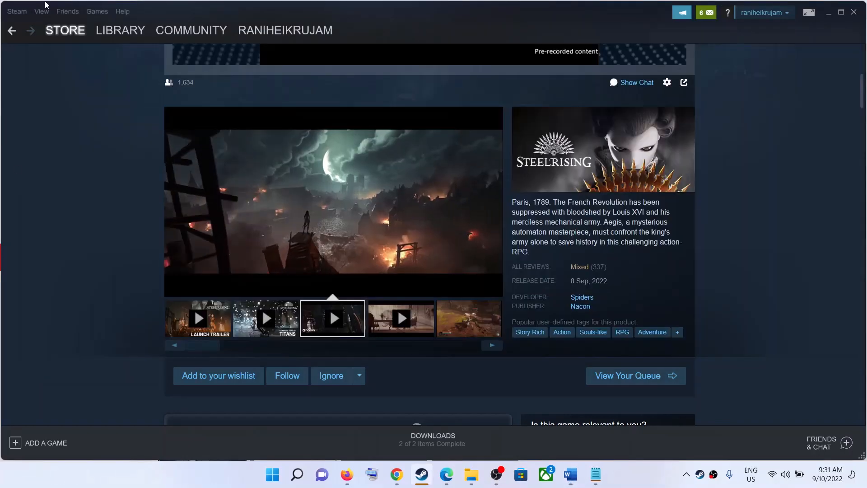
Enable Xbox Configuration Support in Steam's controller settings, past the compatibility warning.
{"action": "left_click", "coordinate": [17, 11]}
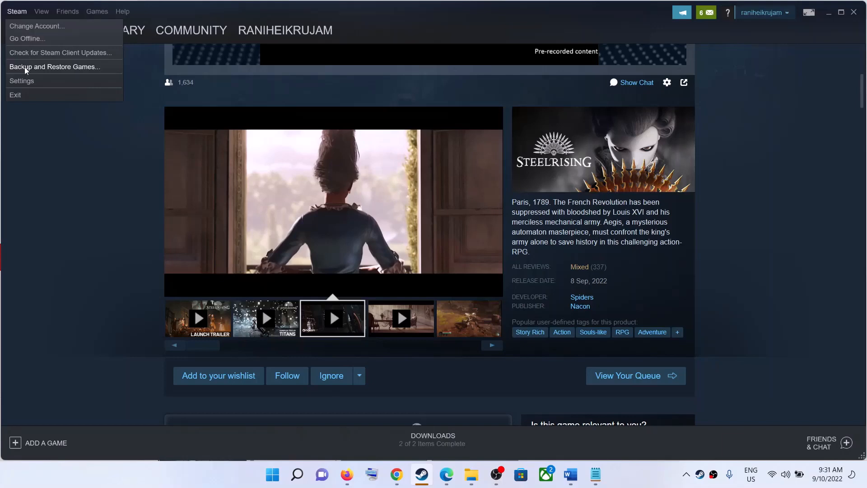
{"action": "left_click", "coordinate": [21, 80]}
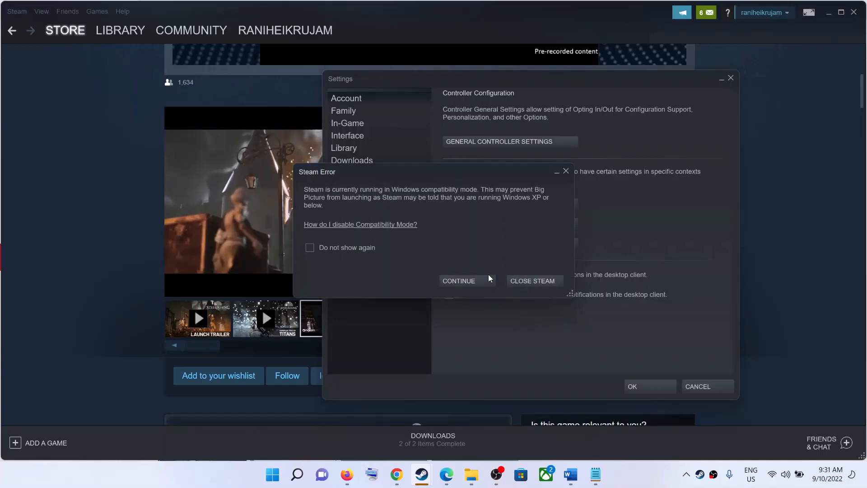
{"action": "left_click", "coordinate": [458, 281]}
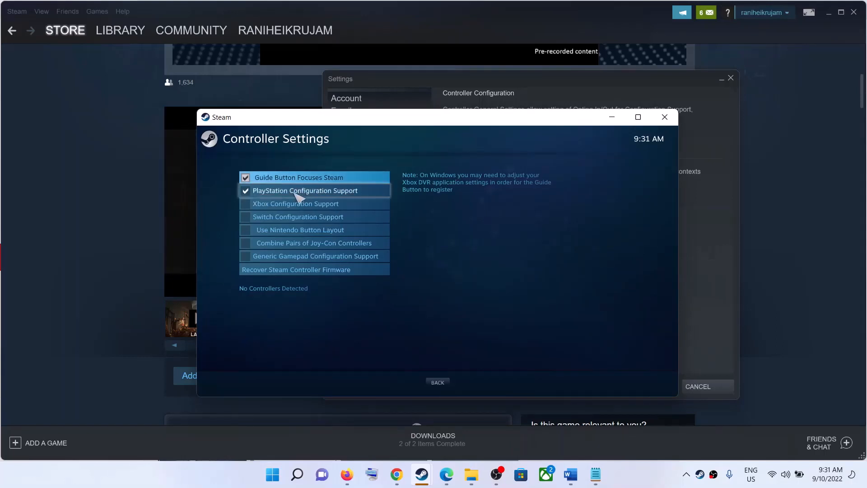
{"action": "left_click", "coordinate": [245, 190]}
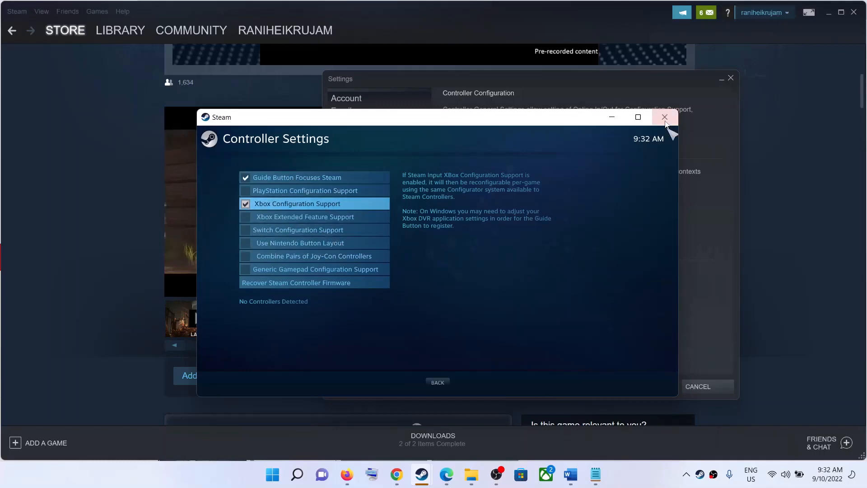
{"action": "left_click", "coordinate": [665, 116]}
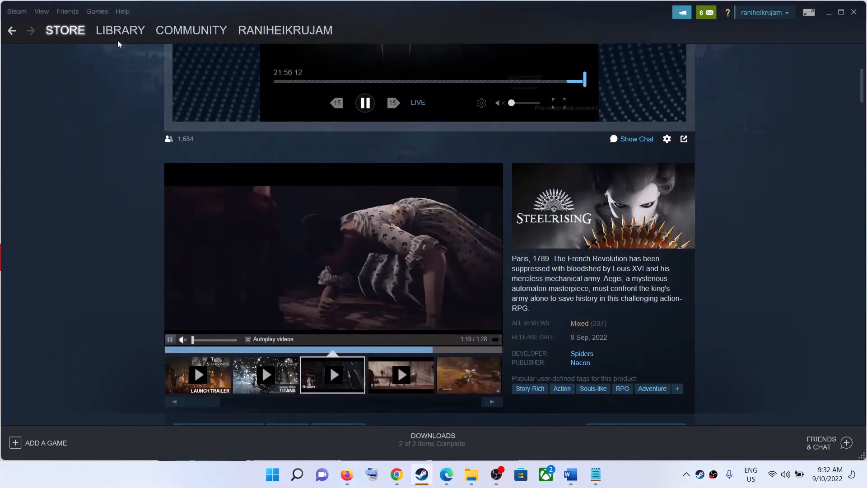
Set NBA 2K23's controller override to Enable Steam Input in its library properties.
{"action": "left_click", "coordinate": [120, 30]}
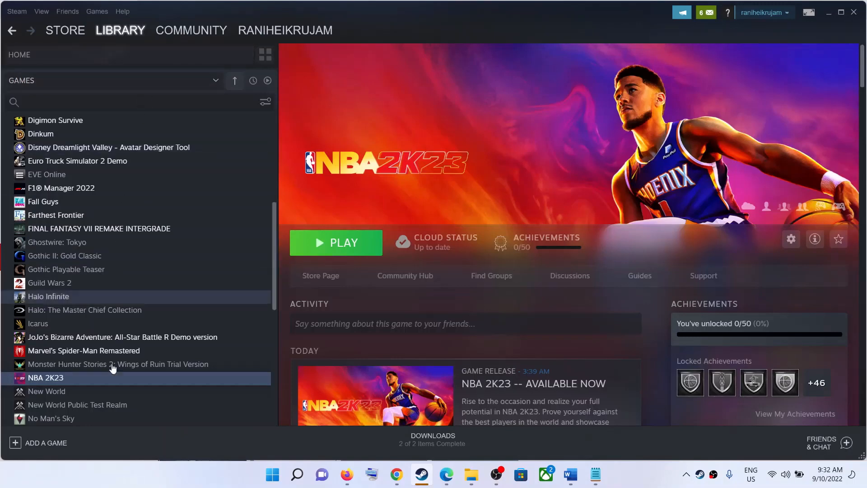
{"action": "scroll", "scroll_direction": "down", "scroll_amount": 3}
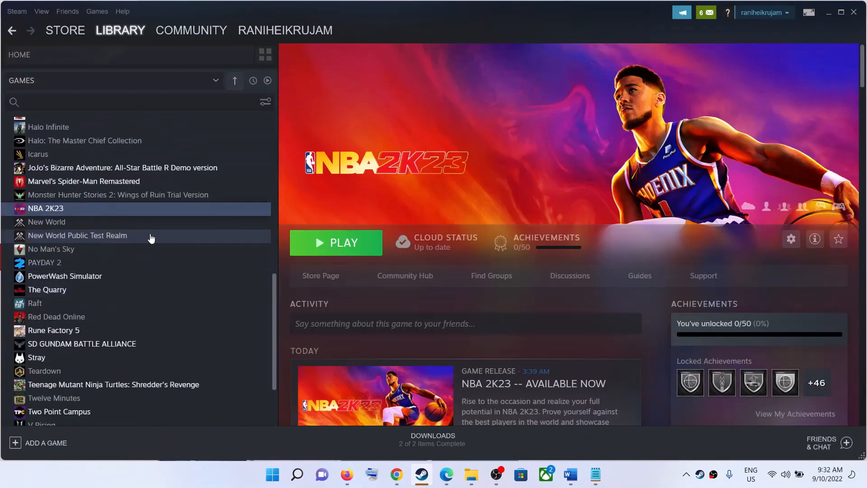
{"action": "mouse_move", "coordinate": [142, 317]}
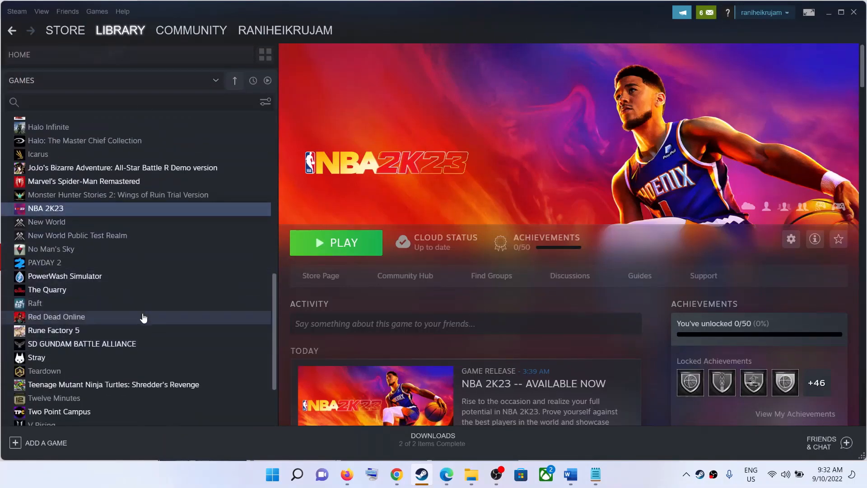
{"action": "mouse_move", "coordinate": [169, 295]}
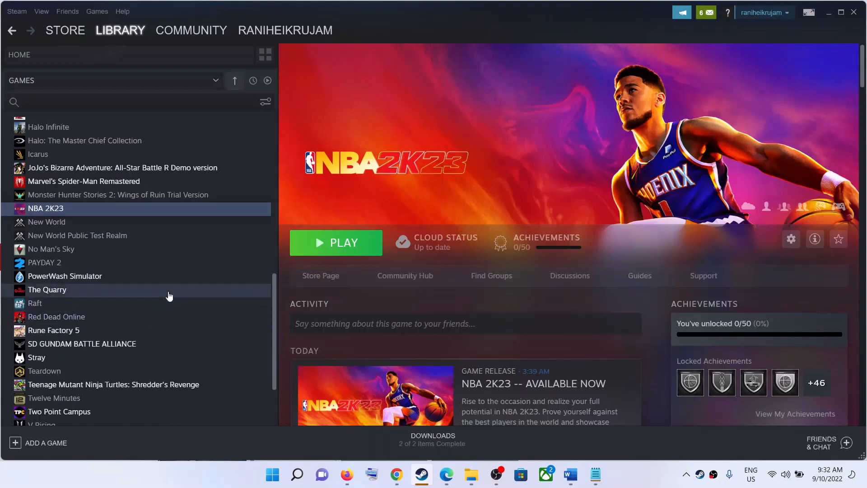
{"action": "mouse_move", "coordinate": [121, 215]}
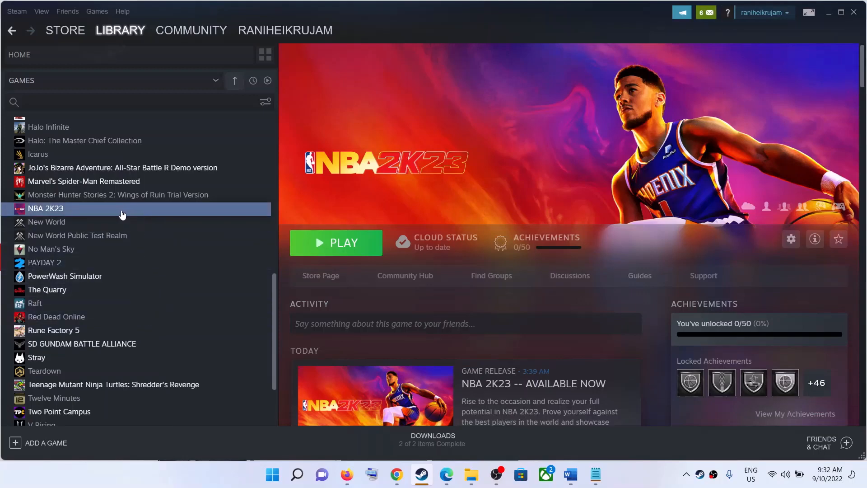
{"action": "mouse_move", "coordinate": [491, 219]}
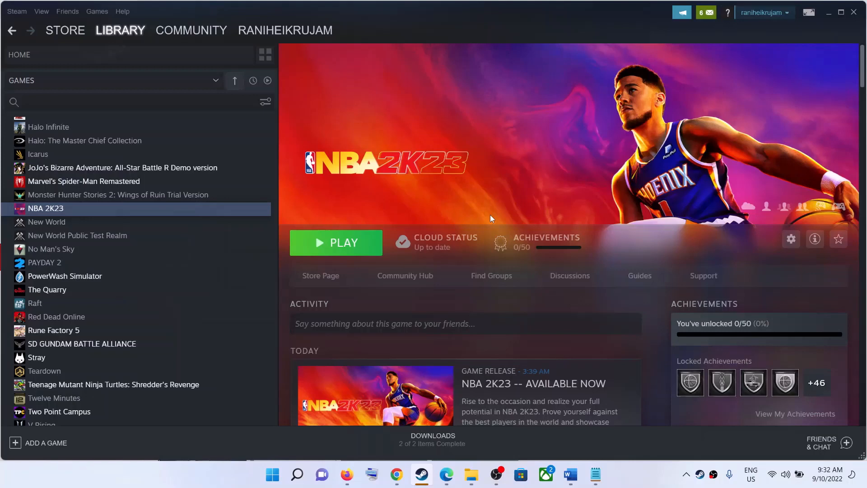
{"action": "left_click", "coordinate": [791, 239]}
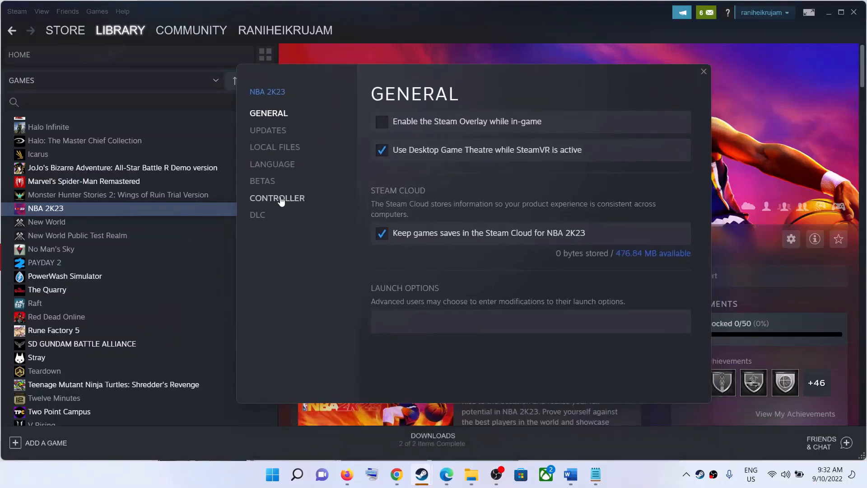
{"action": "left_click", "coordinate": [277, 197]}
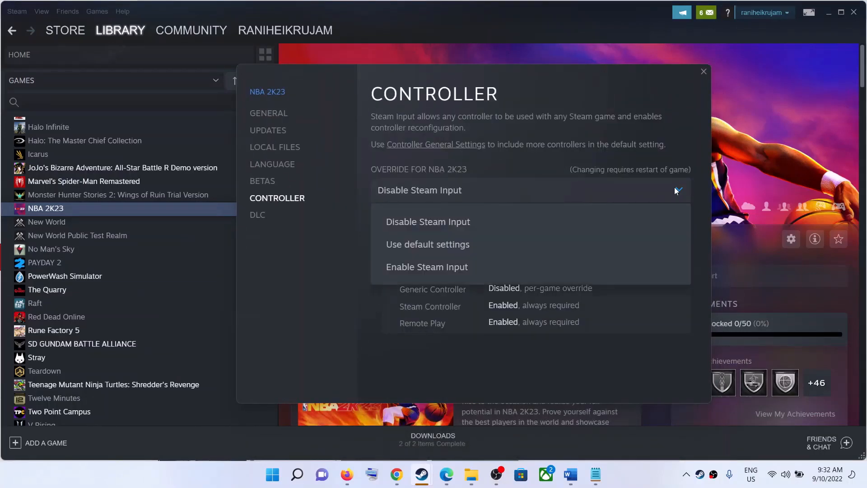
{"action": "mouse_move", "coordinate": [426, 267]}
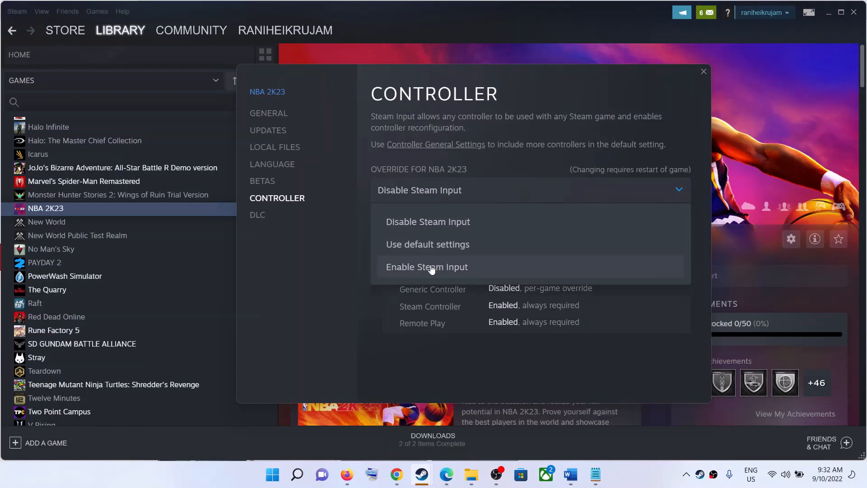
{"action": "left_click", "coordinate": [426, 267]}
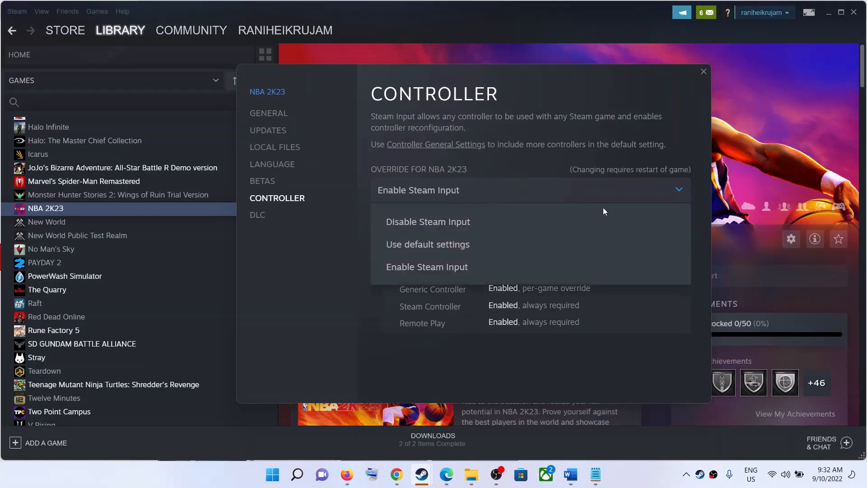
{"action": "left_click", "coordinate": [427, 222]}
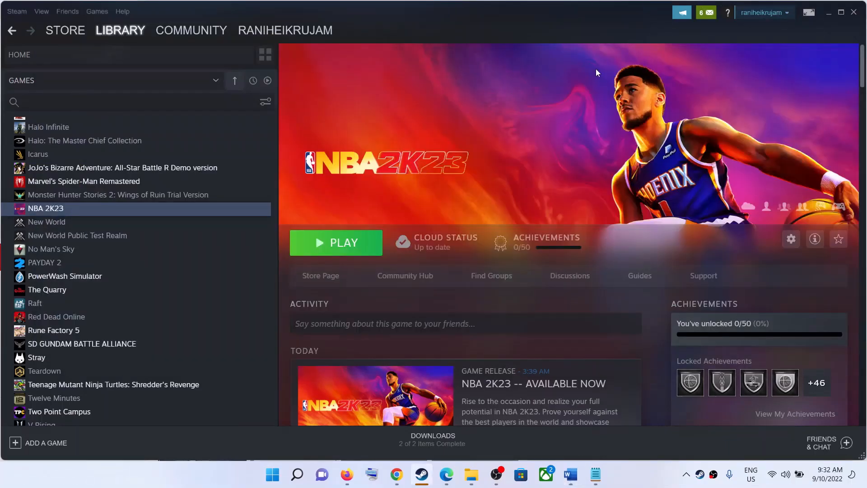
{"action": "mouse_move", "coordinate": [808, 12]}
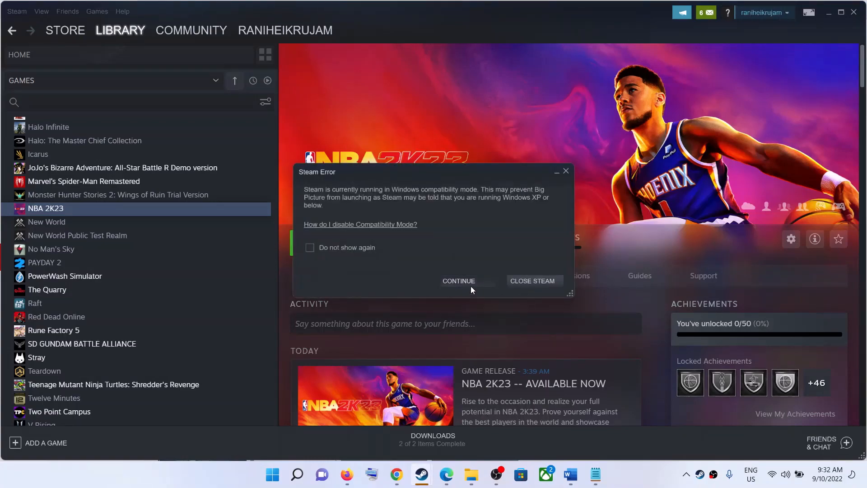
Dismiss the compatibility-mode warning twice to reach Big Picture's home screen.
{"action": "left_click", "coordinate": [459, 281]}
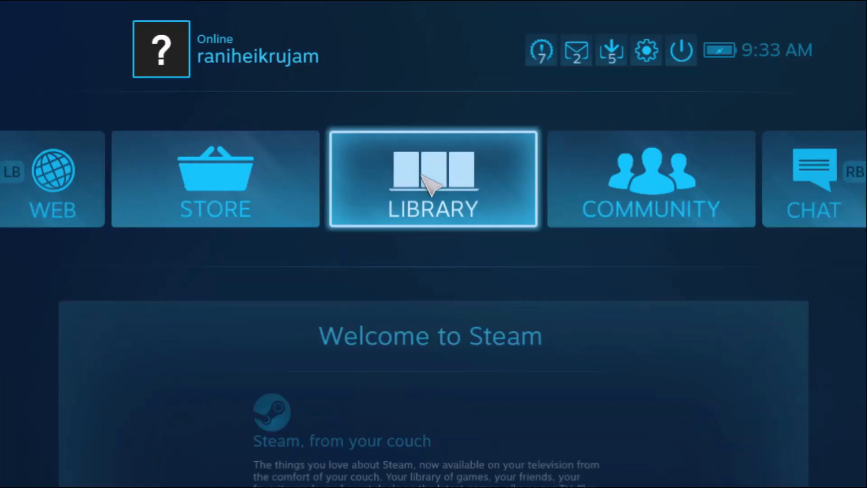
{"action": "left_click", "coordinate": [433, 178]}
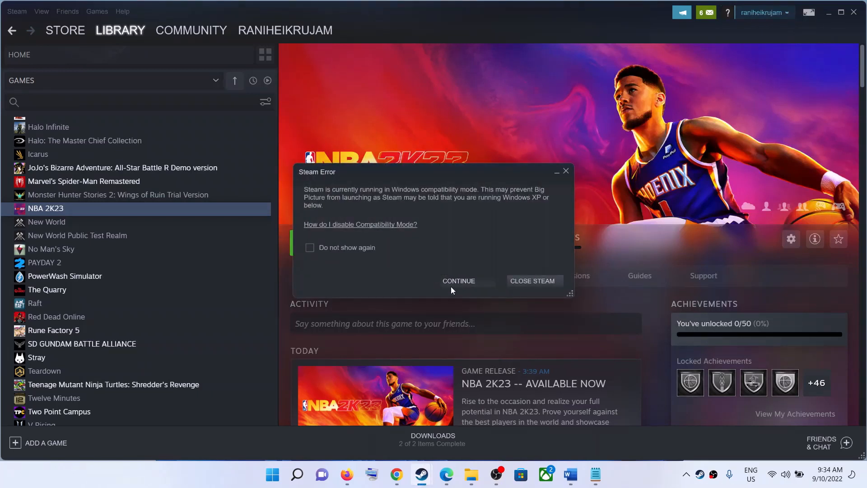
{"action": "left_click", "coordinate": [459, 281]}
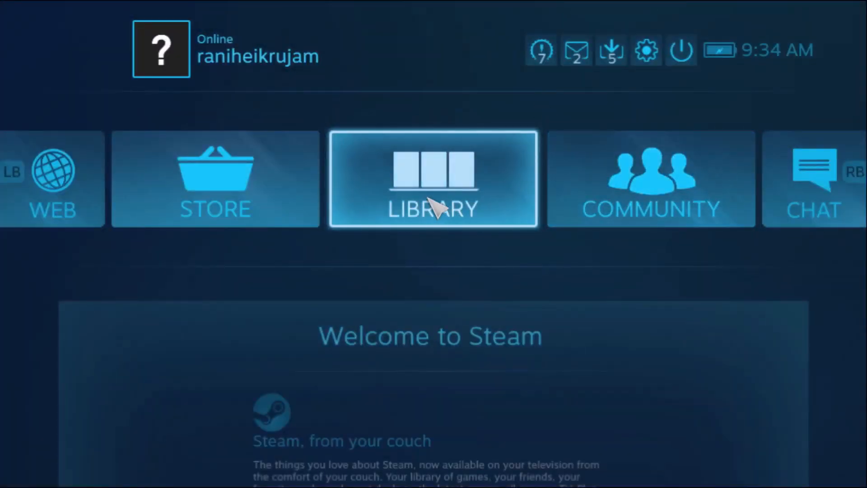
In Big Picture, set NBA 2K23's per-game Steam Input to Forced On.
{"action": "left_click", "coordinate": [434, 179]}
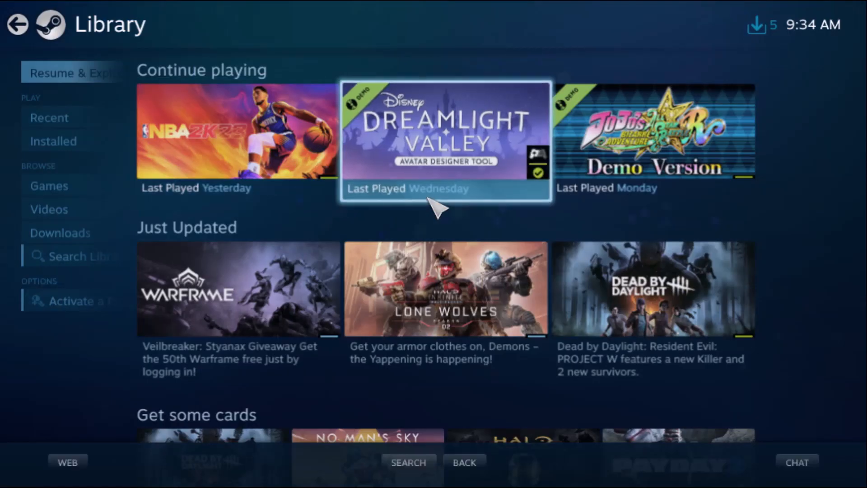
{"action": "mouse_move", "coordinate": [376, 14]}
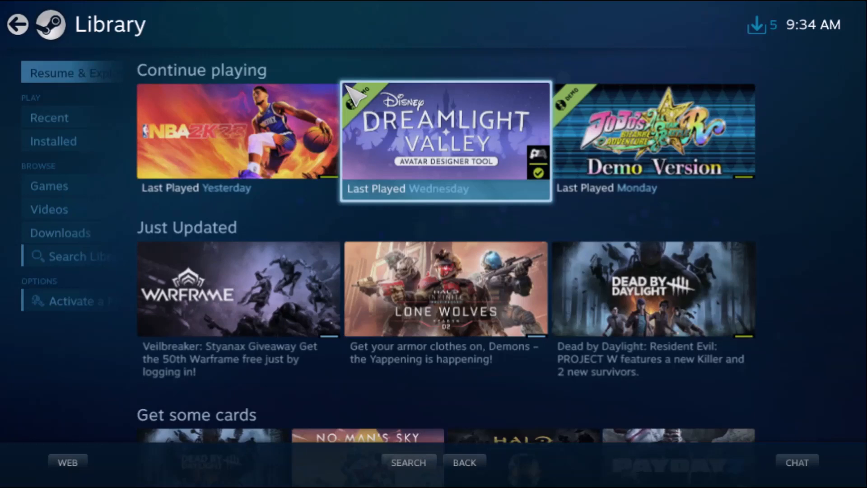
{"action": "mouse_move", "coordinate": [239, 132]}
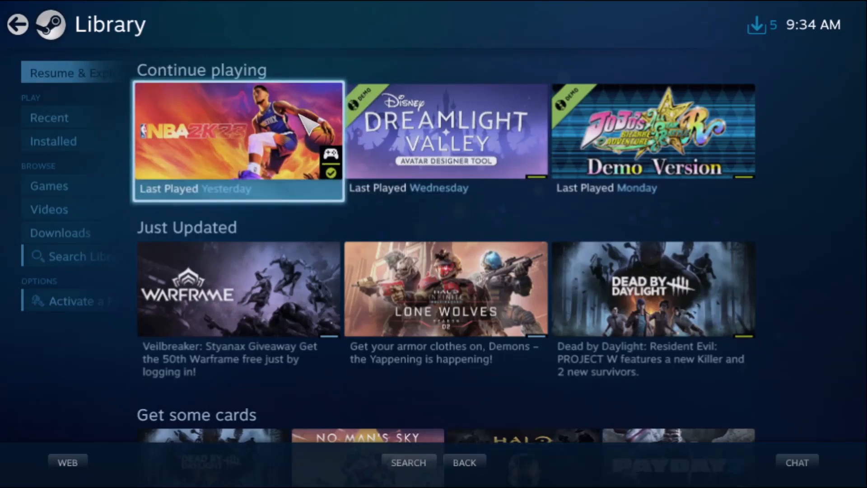
{"action": "left_click", "coordinate": [238, 141]}
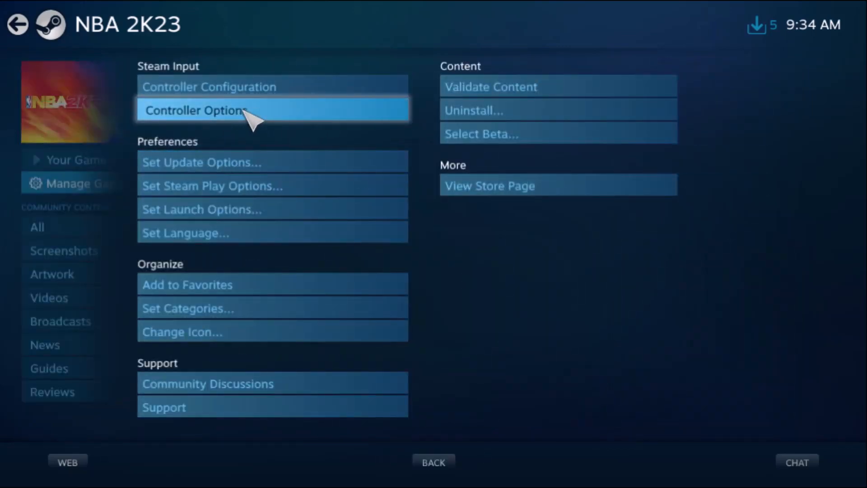
{"action": "left_click", "coordinate": [194, 110]}
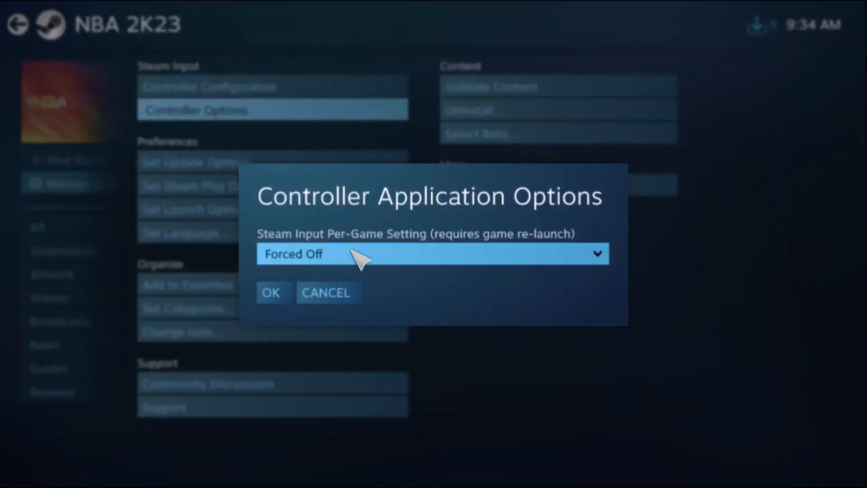
{"action": "left_click", "coordinate": [432, 254]}
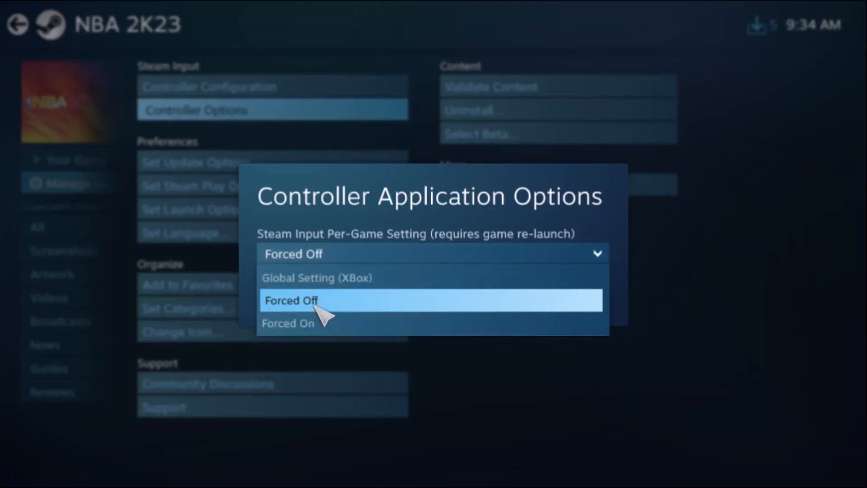
{"action": "left_click", "coordinate": [287, 323]}
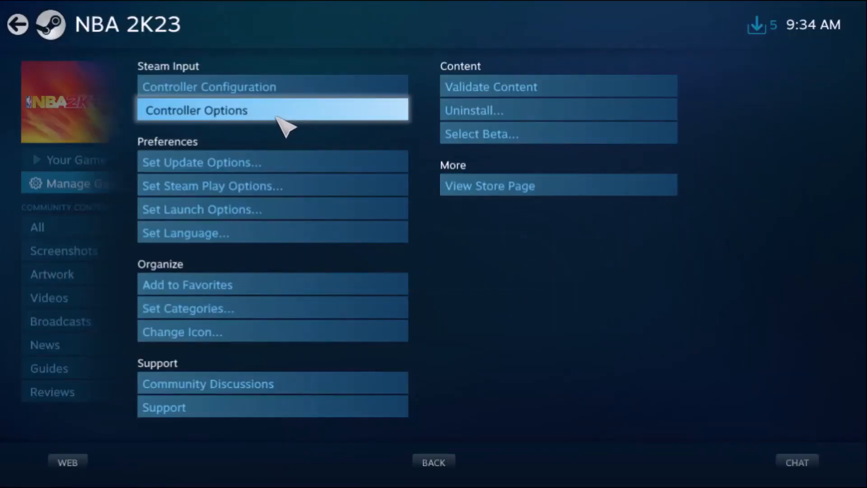
{"action": "mouse_move", "coordinate": [261, 120]}
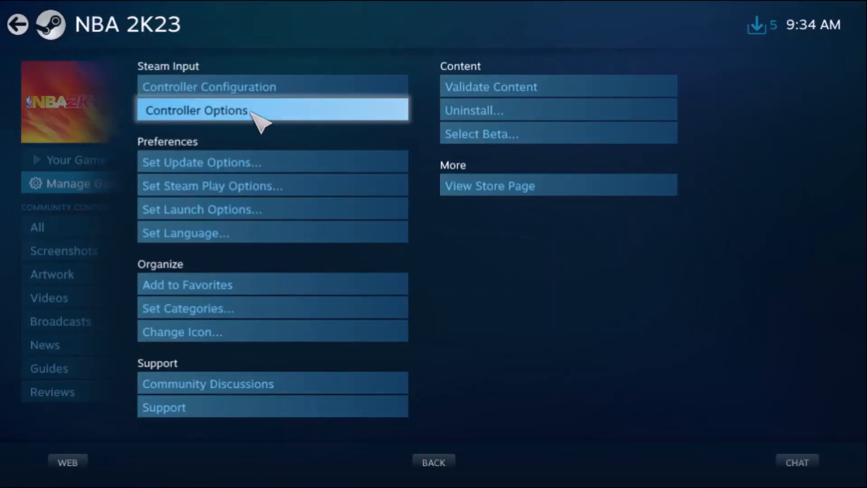
Change NBA 2K23's per-game Steam Input to Forced Off and confirm.
{"action": "left_click", "coordinate": [196, 111]}
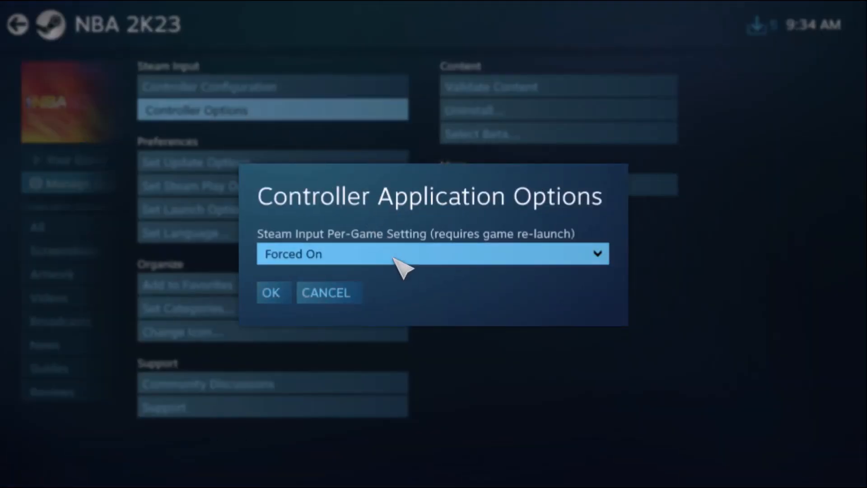
{"action": "left_click", "coordinate": [431, 254]}
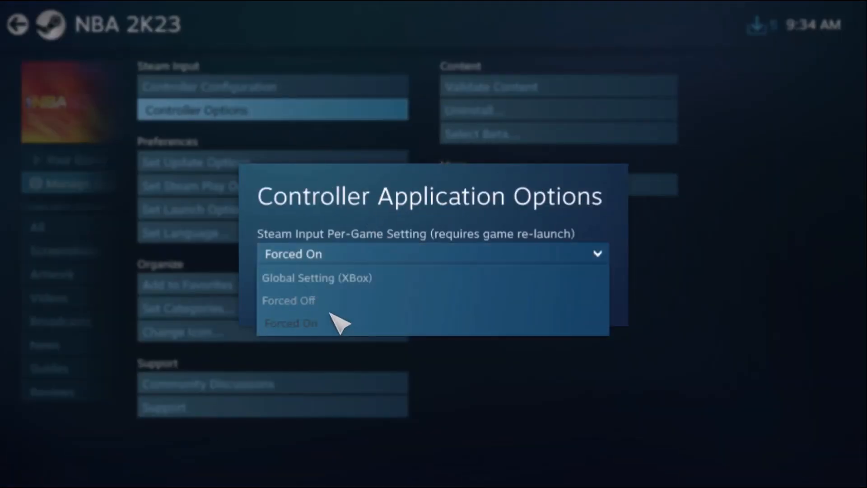
{"action": "left_click", "coordinate": [288, 300]}
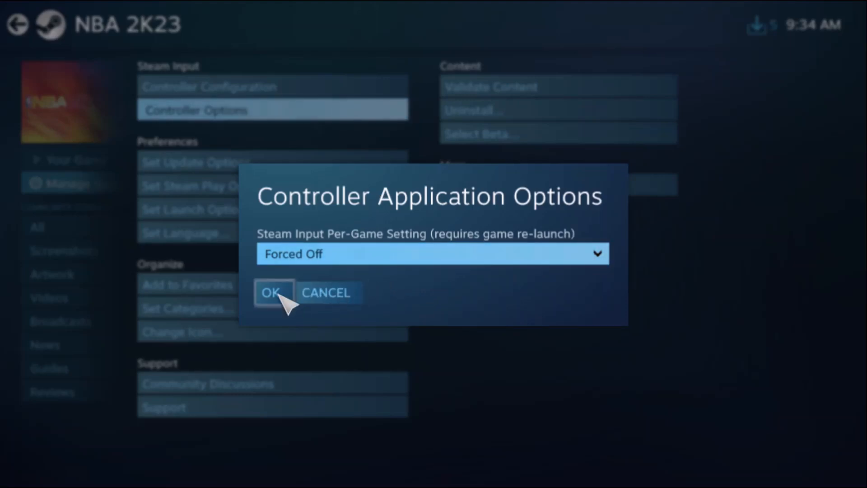
{"action": "left_click", "coordinate": [271, 293]}
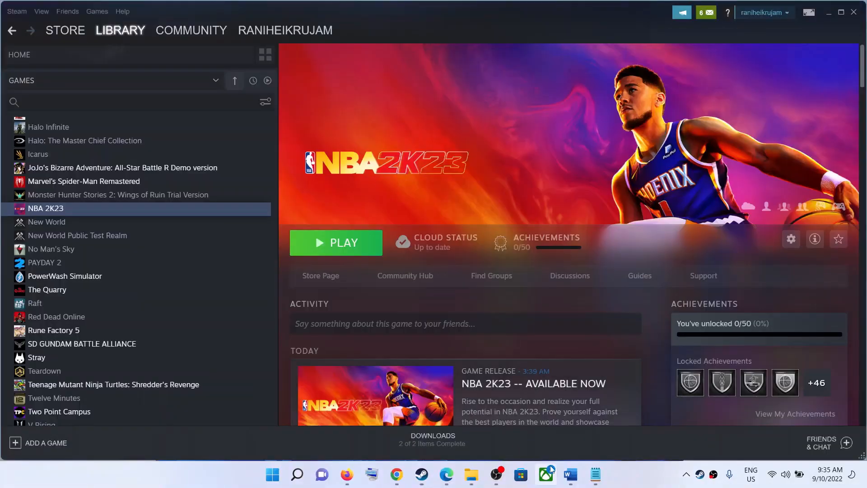
Open the Steelrising store page and scroll down and back up to its trailer.
{"action": "left_click", "coordinate": [570, 474]}
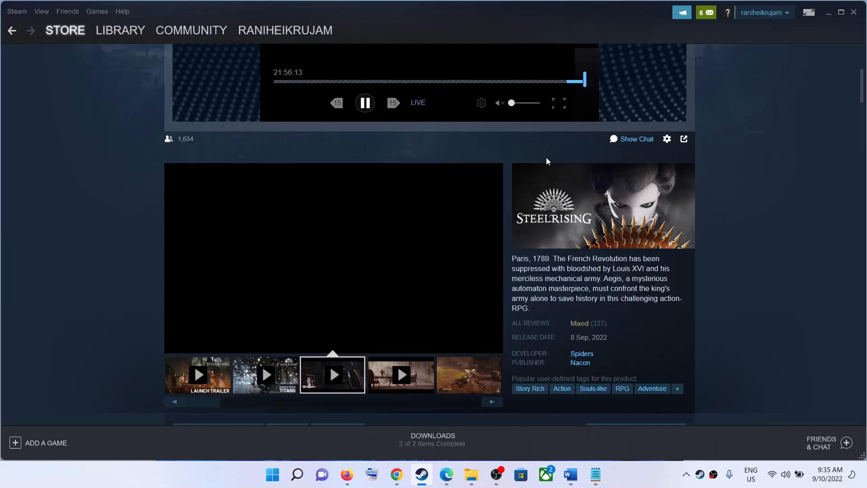
{"action": "scroll", "scroll_direction": "down", "scroll_amount": 3}
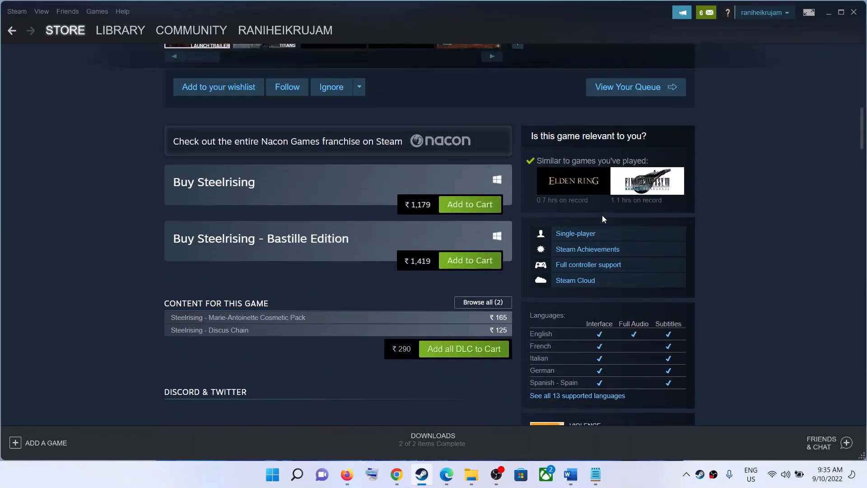
{"action": "scroll", "scroll_direction": "up", "scroll_amount": 3}
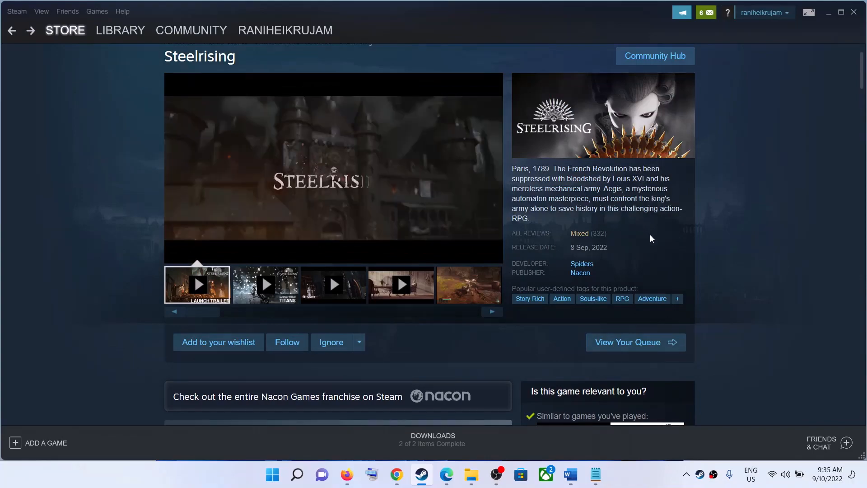